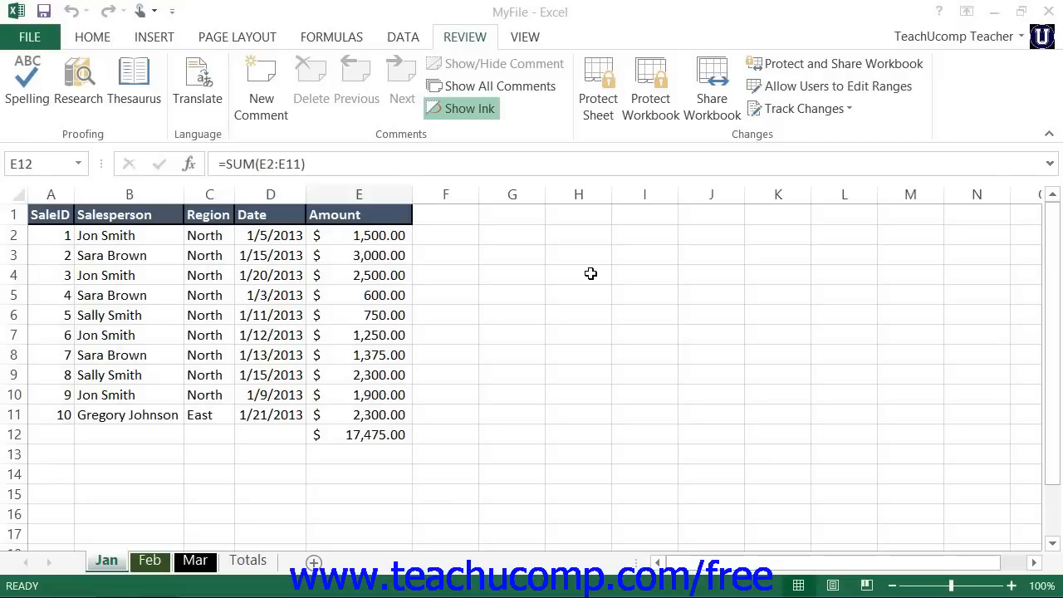
- In Share Workbook, turn on 'Allow changes by more than one user at the same time'
{"action": "left_click", "coordinate": [359, 435]}
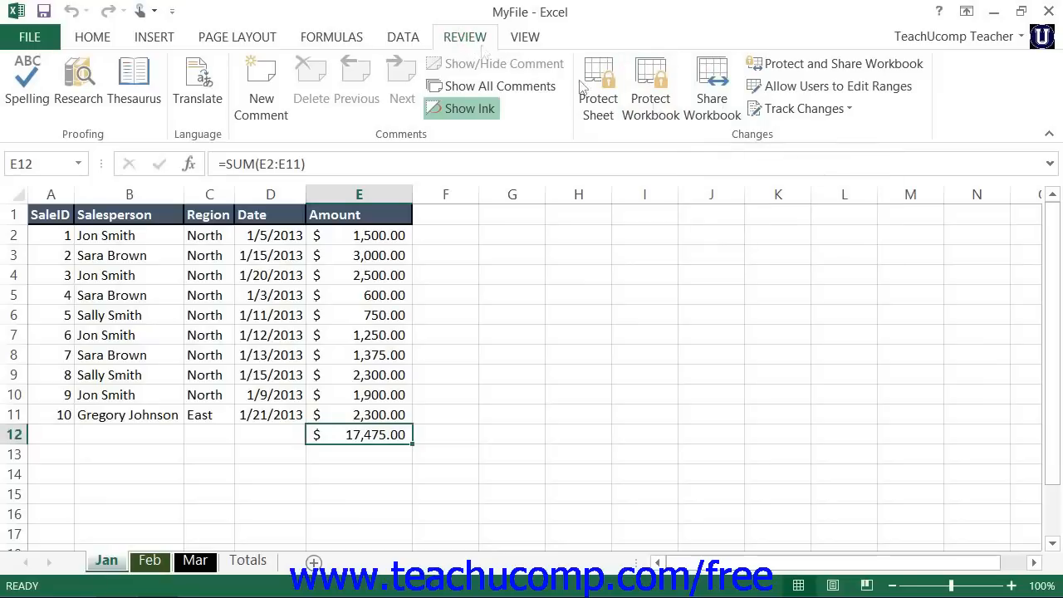
{"action": "left_click", "coordinate": [710, 83]}
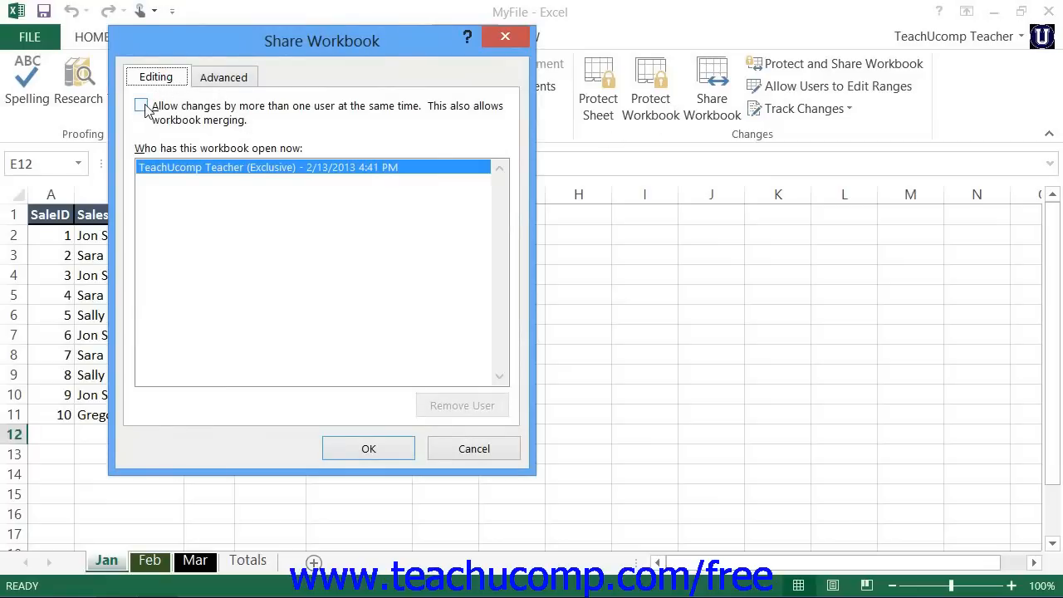
{"action": "left_click", "coordinate": [143, 106]}
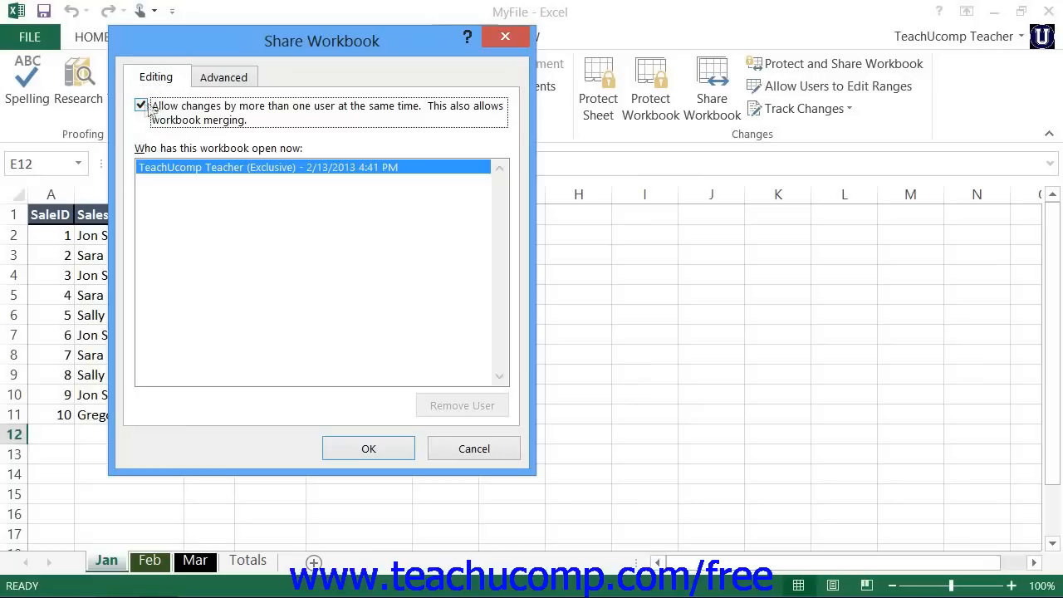
- On the Advanced options, try automatic updates, then keep 'When file is saved'
{"action": "left_click", "coordinate": [223, 76]}
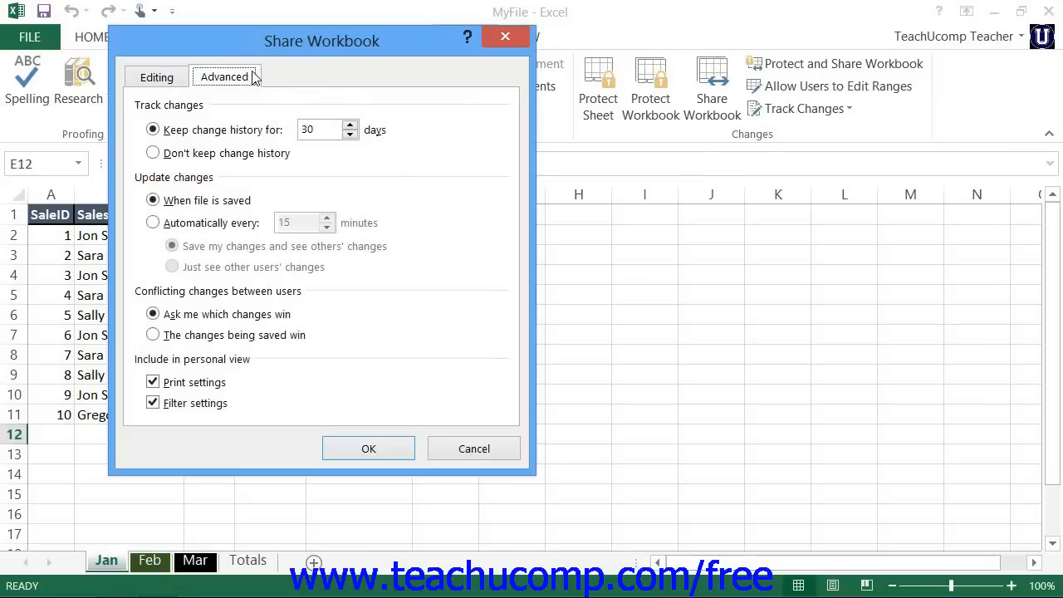
{"action": "mouse_move", "coordinate": [192, 113]}
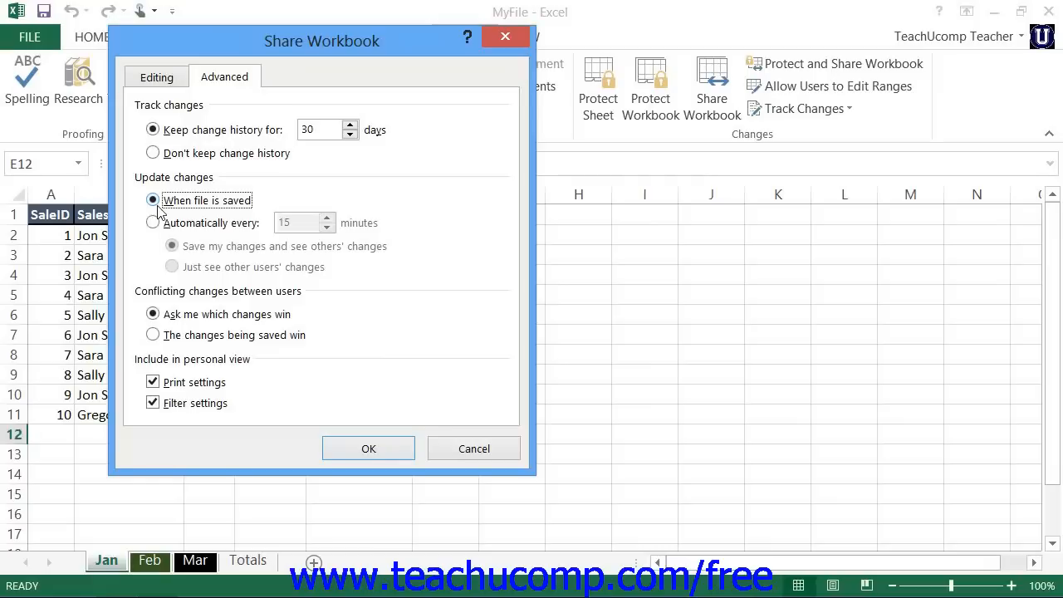
{"action": "left_click", "coordinate": [153, 222]}
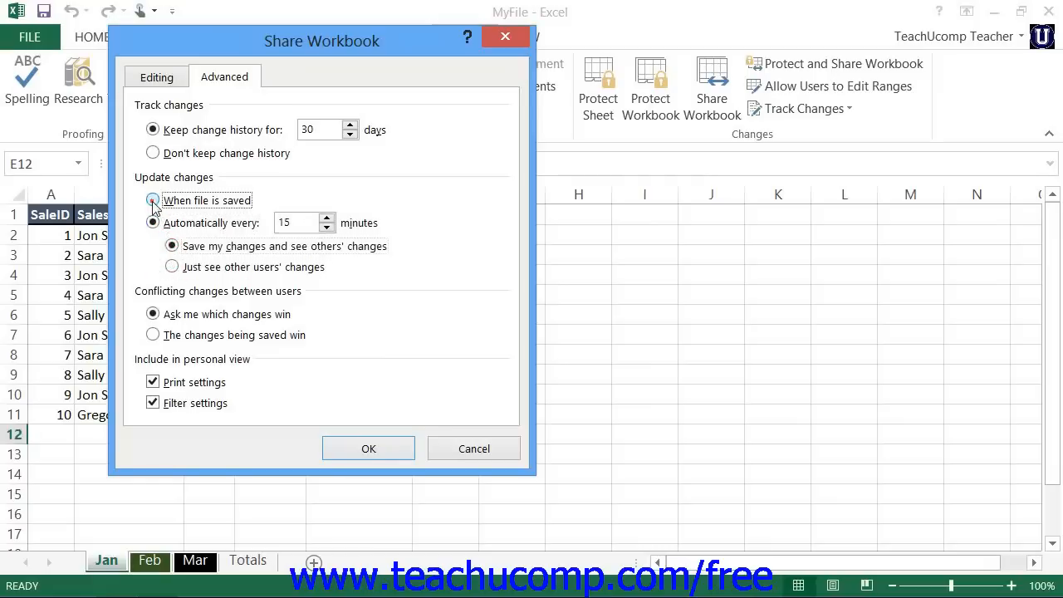
{"action": "left_click", "coordinate": [153, 199]}
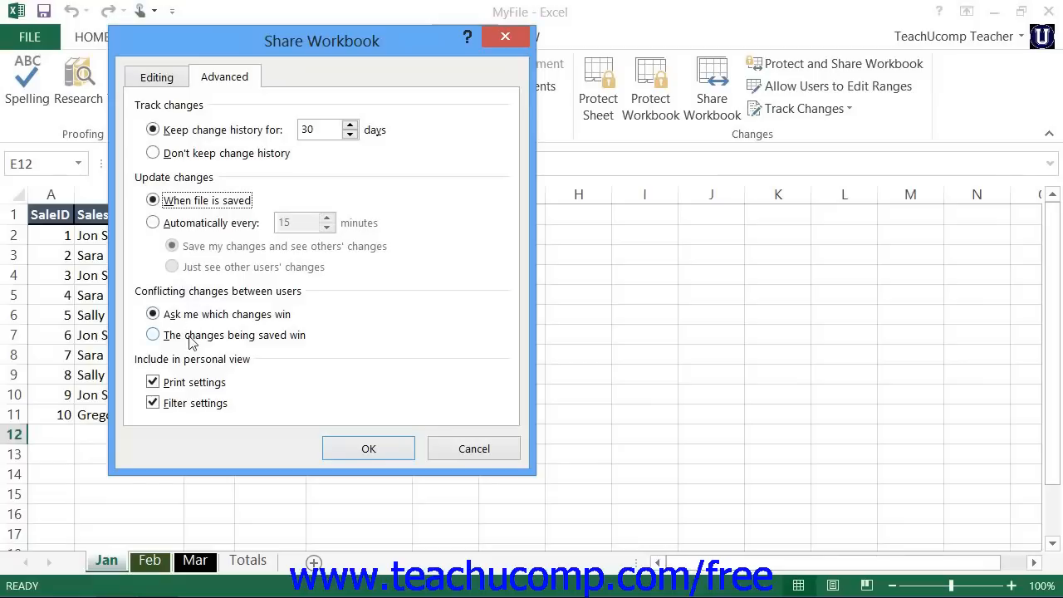
- Keep conflicts on 'Ask me which changes win' and confirm the sharing settings with OK
{"action": "left_click", "coordinate": [153, 335]}
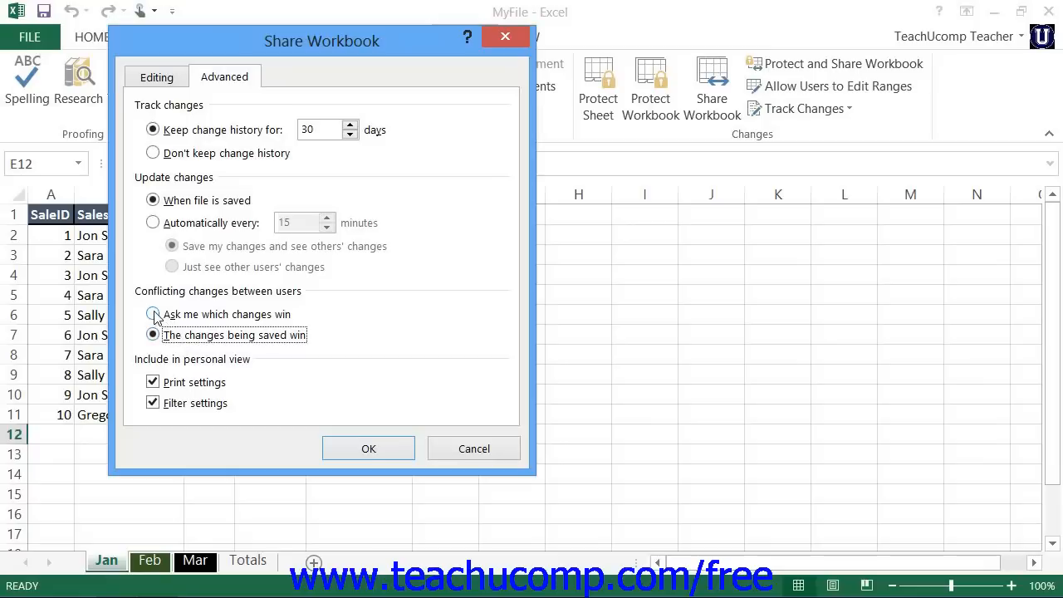
{"action": "left_click", "coordinate": [153, 314]}
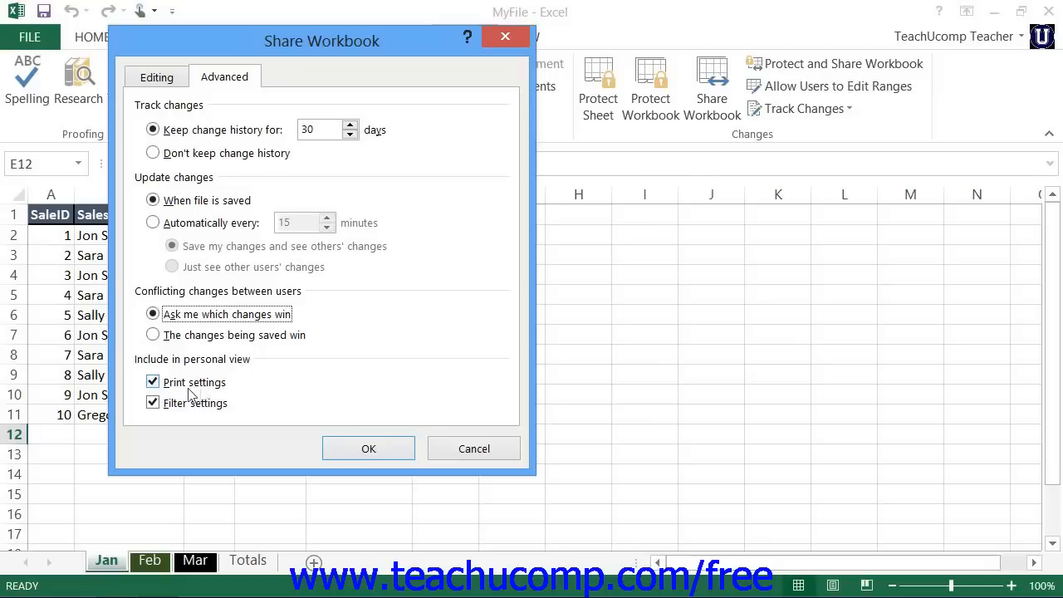
{"action": "left_click", "coordinate": [369, 449]}
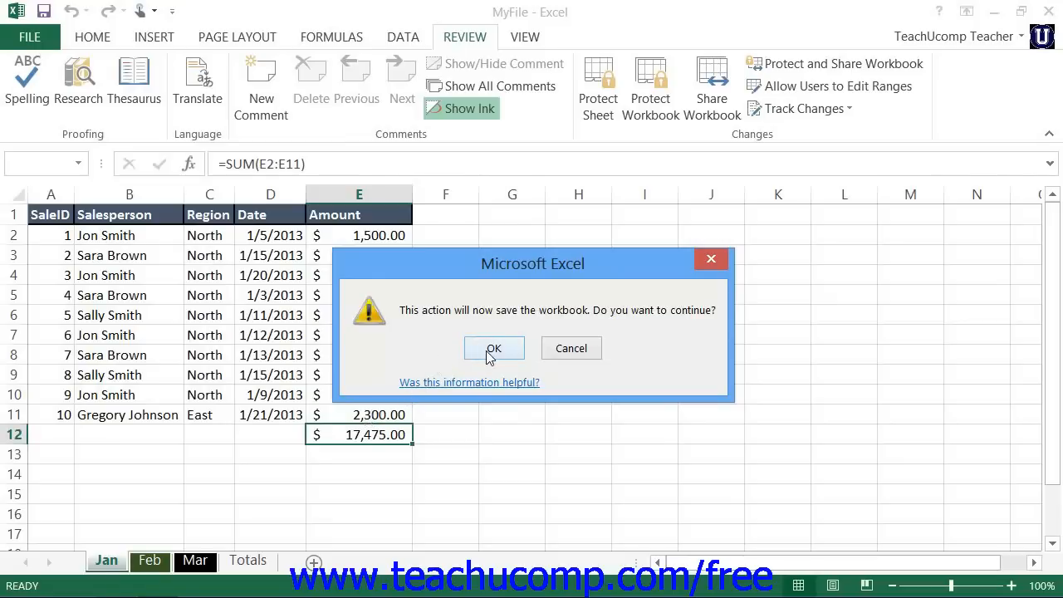
- Accept the save prompt so MyFile becomes [Shared], then go to the File menu
{"action": "left_click", "coordinate": [494, 349]}
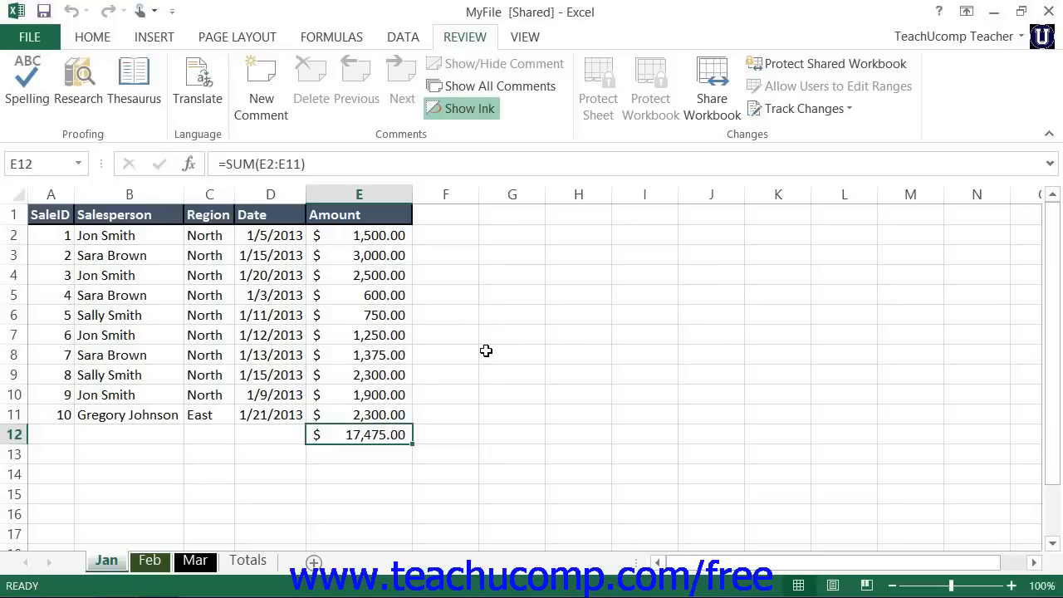
{"action": "left_click", "coordinate": [25, 37]}
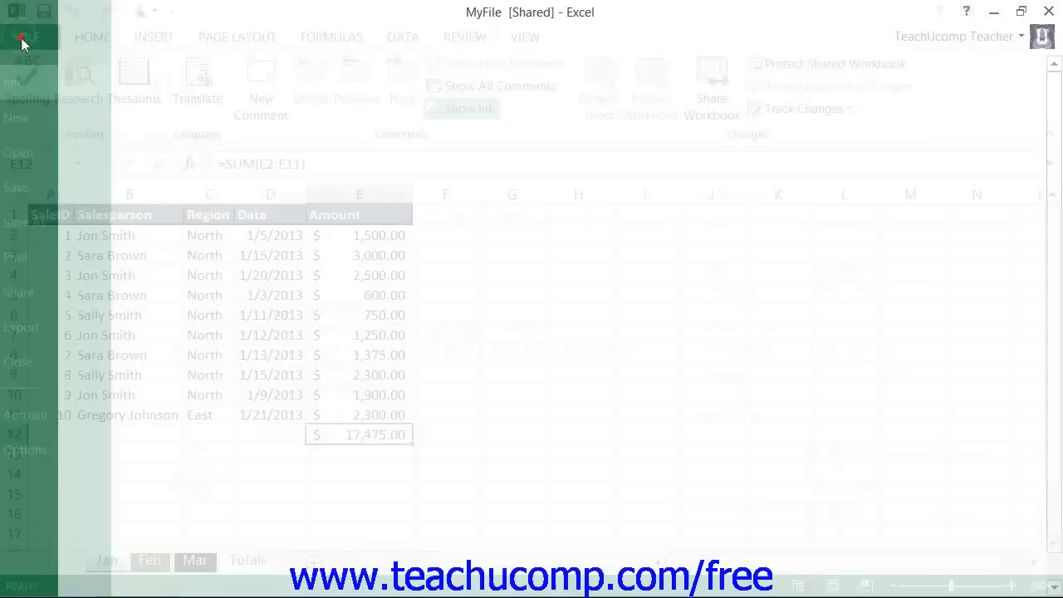
- Save the workbook as MyFile into the Documents network location via Save As > Computer
{"action": "left_click", "coordinate": [42, 222]}
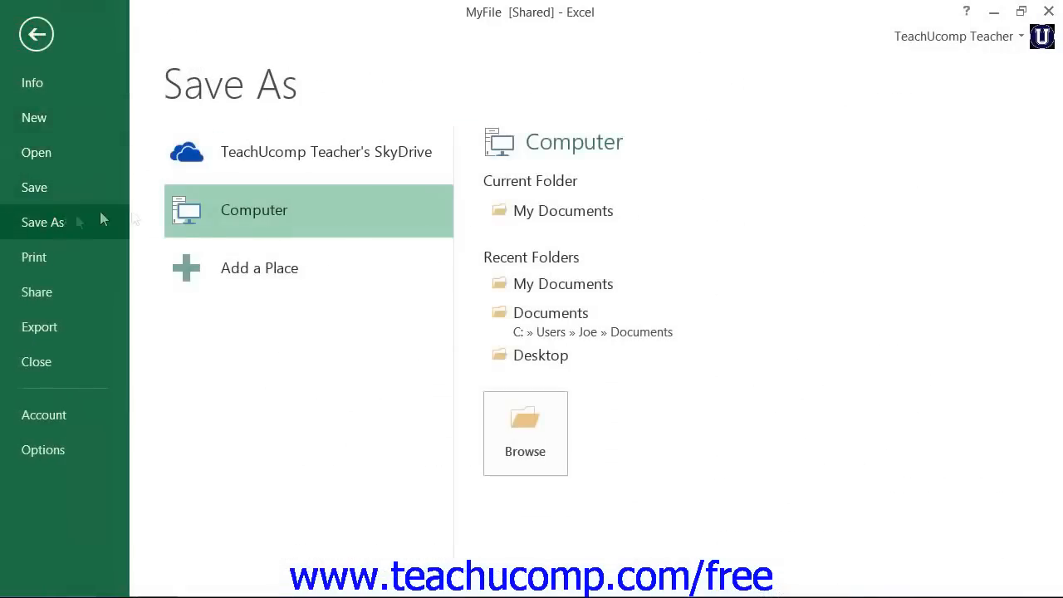
{"action": "left_click", "coordinate": [524, 432]}
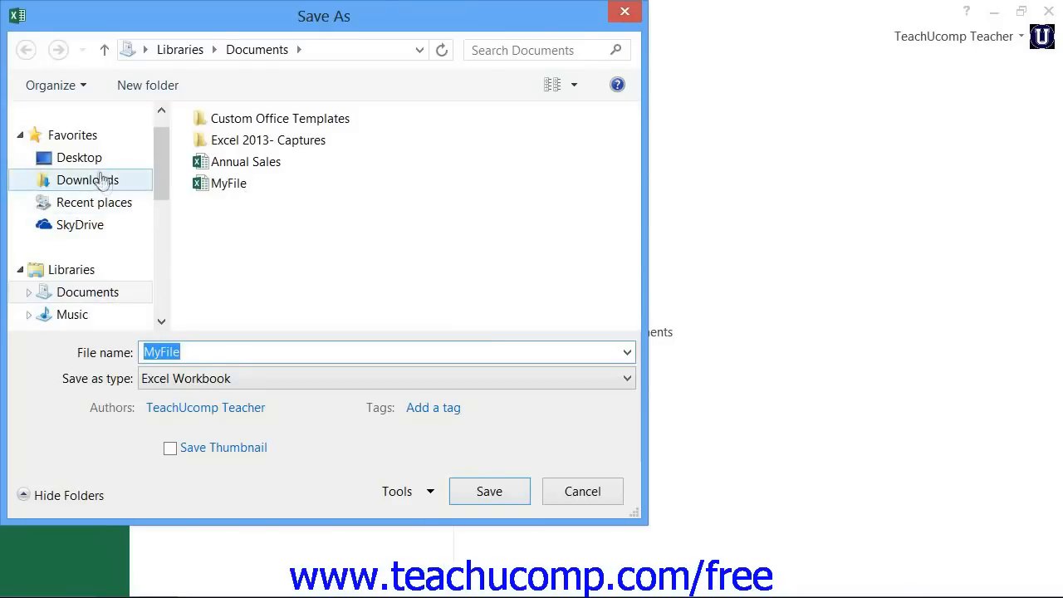
{"action": "scroll", "scroll_direction": "down", "scroll_amount": 3}
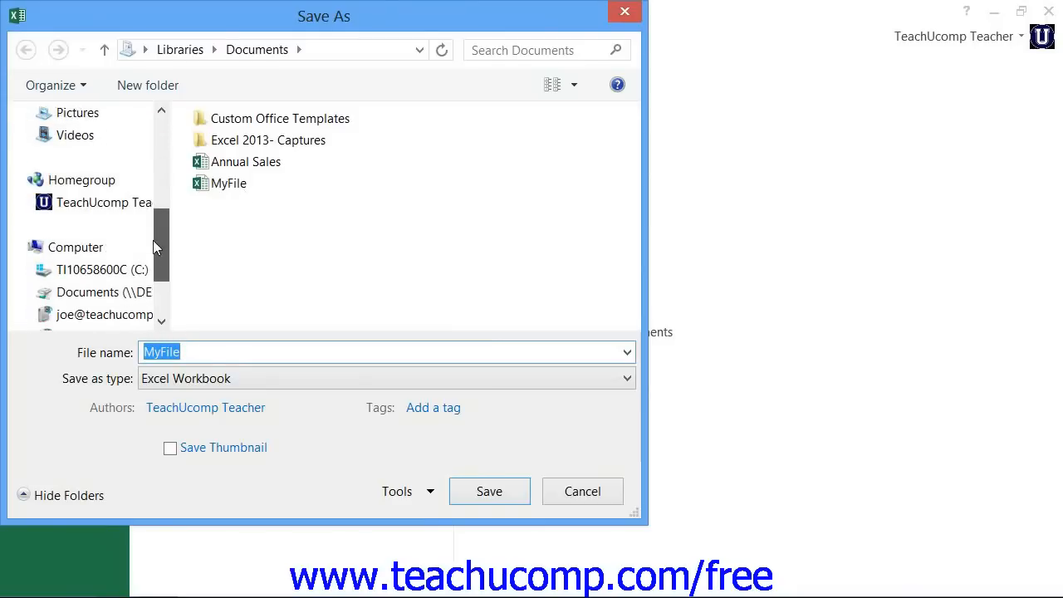
{"action": "left_click", "coordinate": [75, 245]}
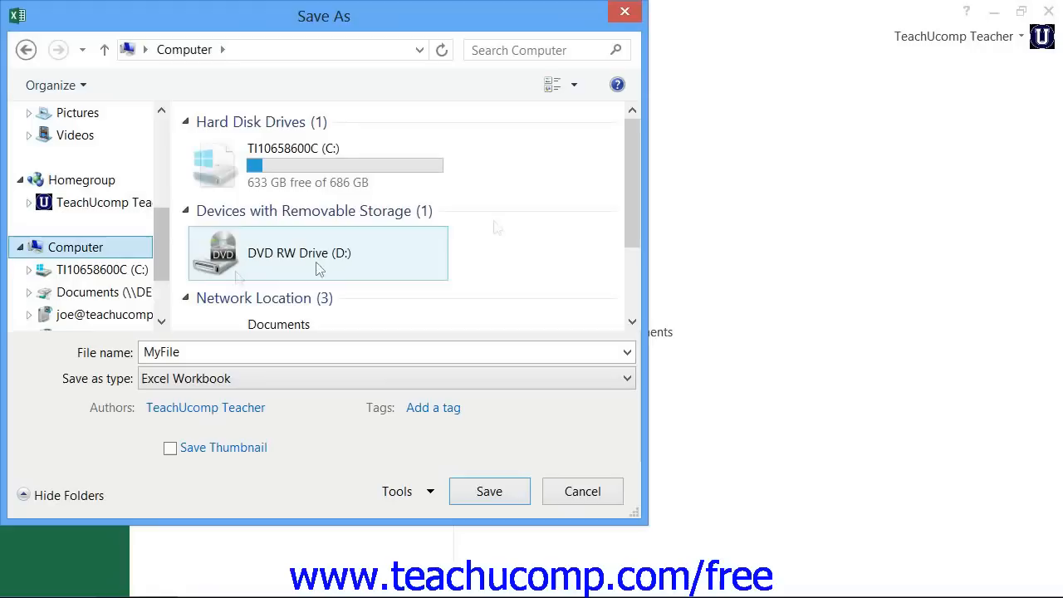
{"action": "scroll", "scroll_direction": "down", "scroll_amount": 3}
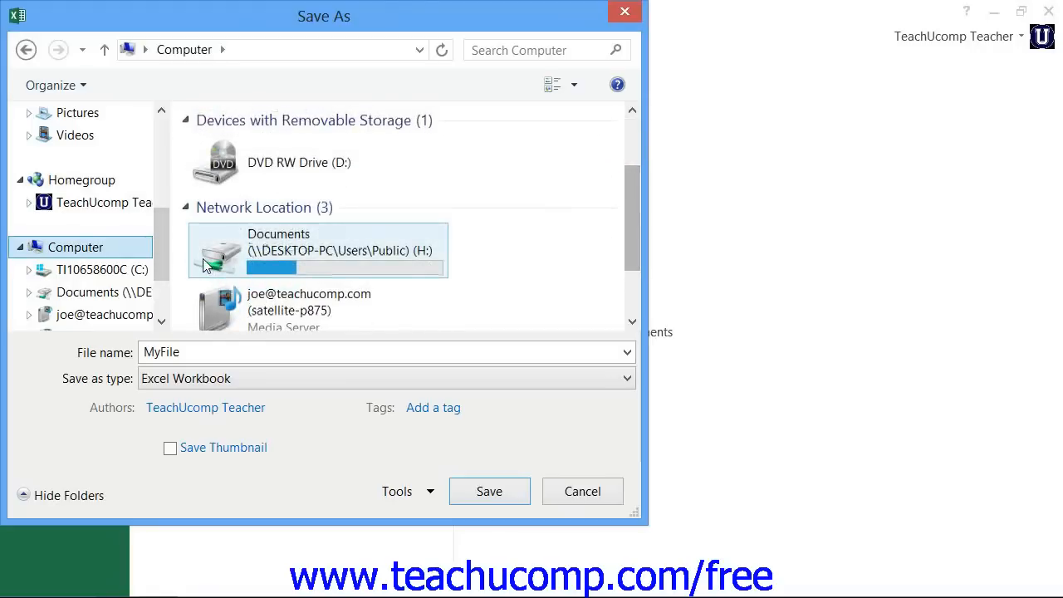
{"action": "double_click", "coordinate": [297, 249]}
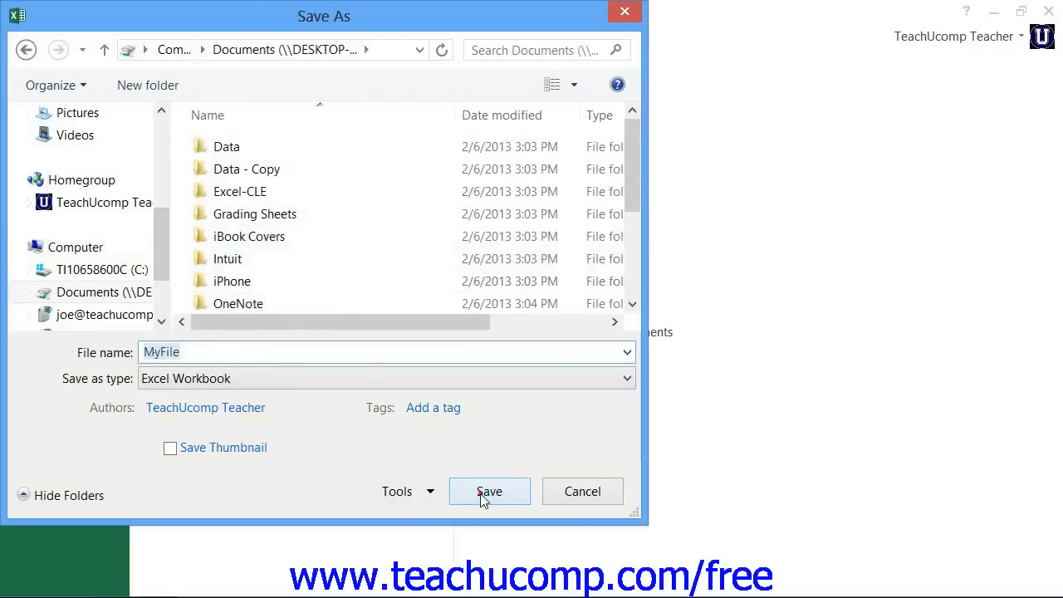
{"action": "left_click", "coordinate": [488, 492]}
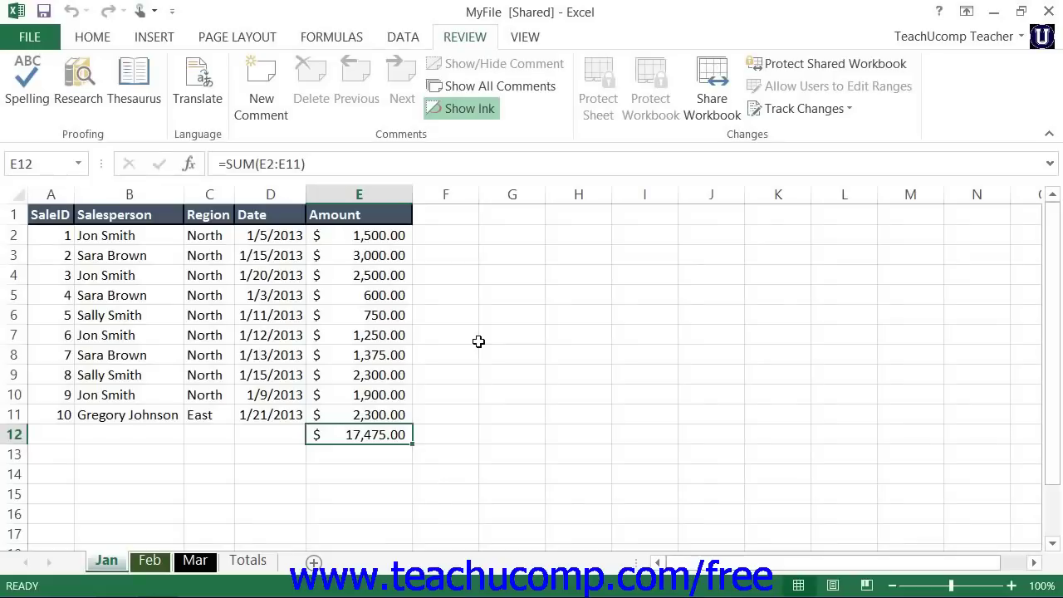
{"action": "mouse_move", "coordinate": [475, 341]}
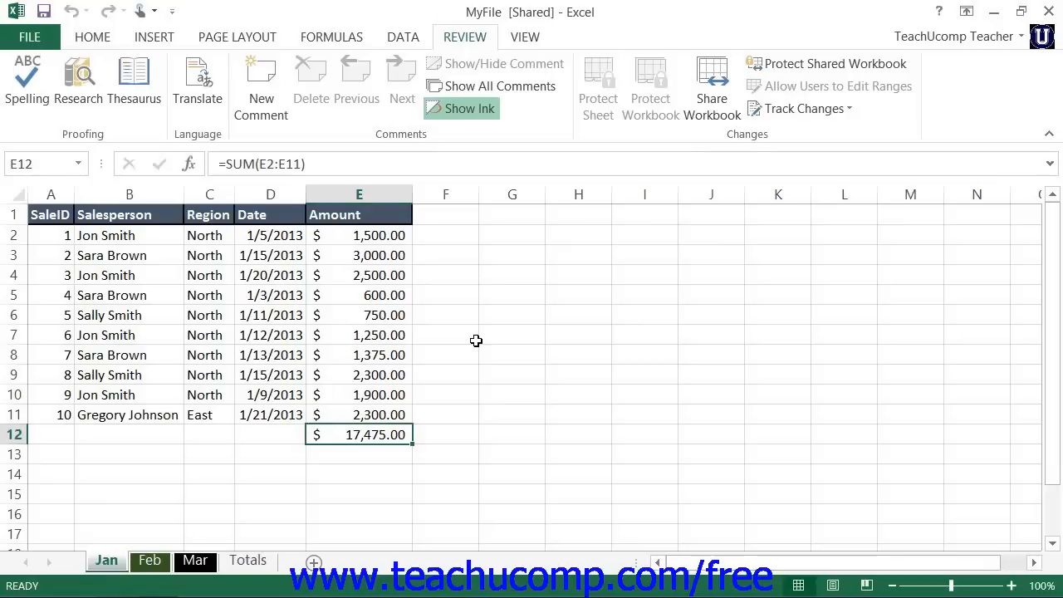
{"action": "mouse_move", "coordinate": [495, 319]}
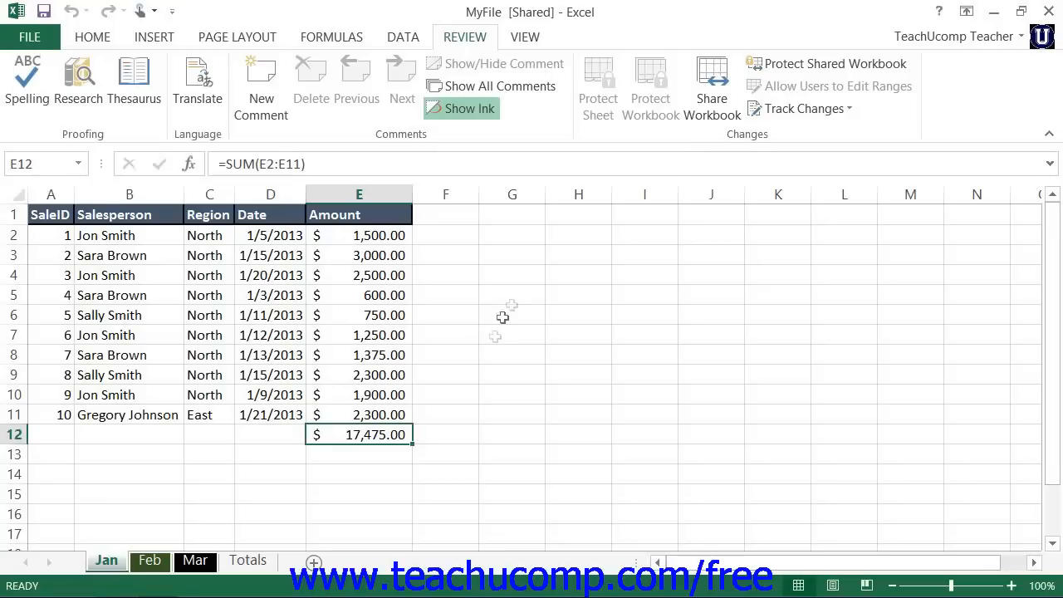
{"action": "mouse_move", "coordinate": [711, 83]}
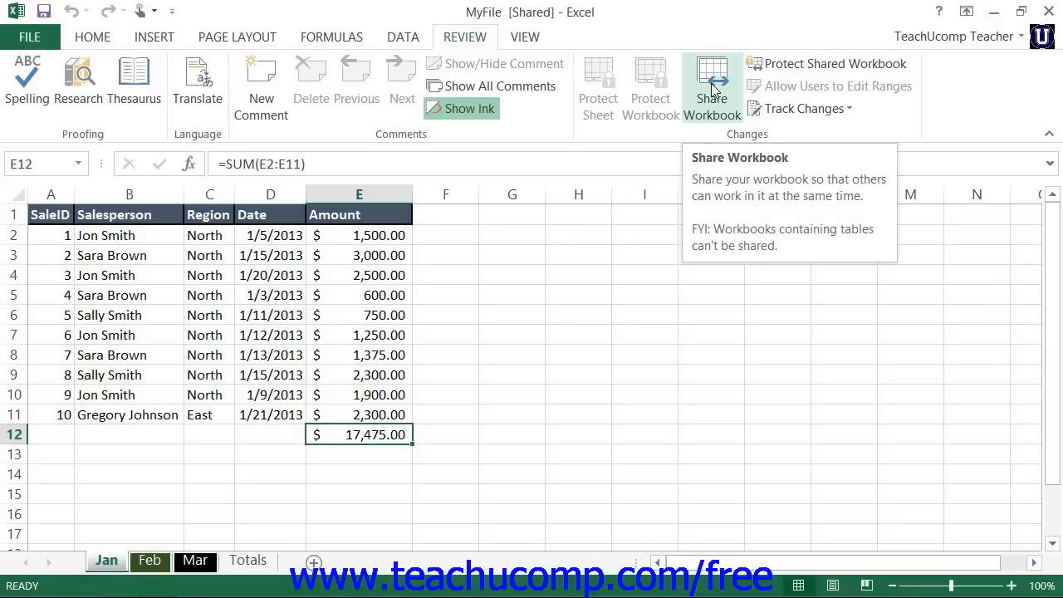
- In Share Workbook's Editing tab, turn off 'Allow changes by more than one user'
{"action": "left_click", "coordinate": [712, 83]}
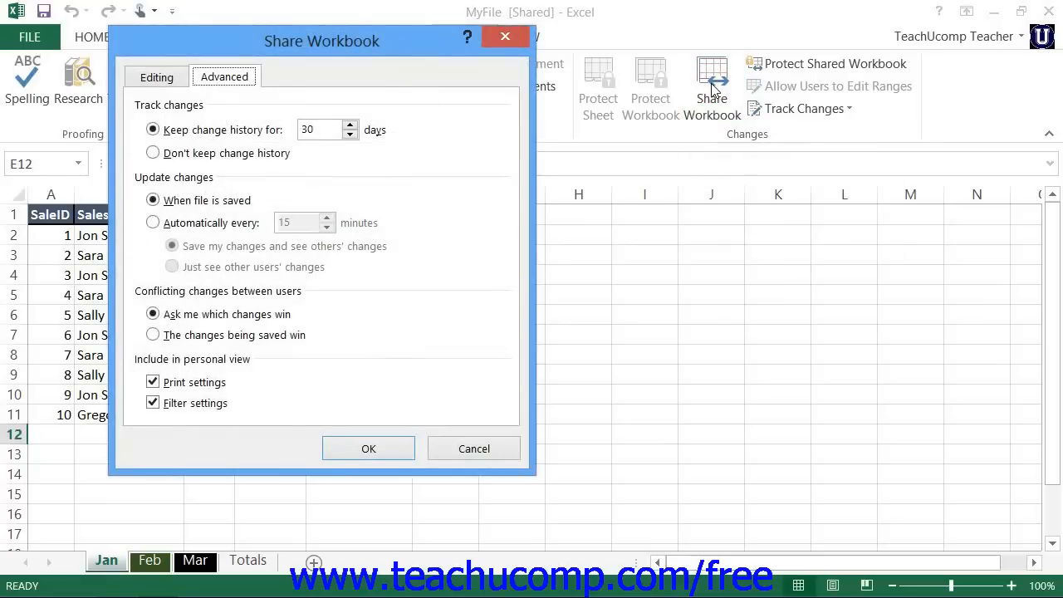
{"action": "mouse_move", "coordinate": [699, 83]}
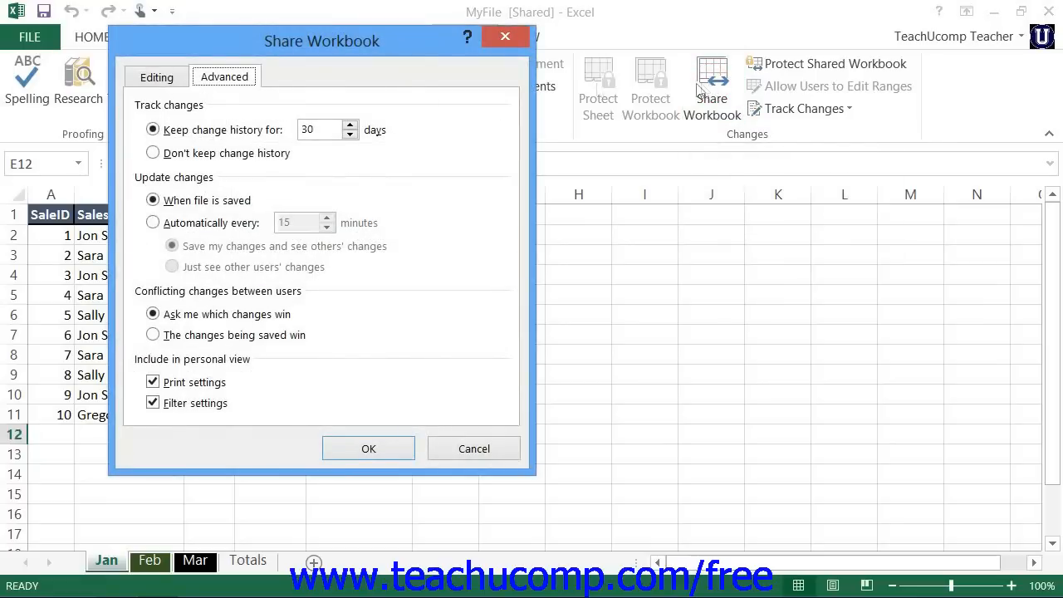
{"action": "left_click", "coordinate": [156, 77]}
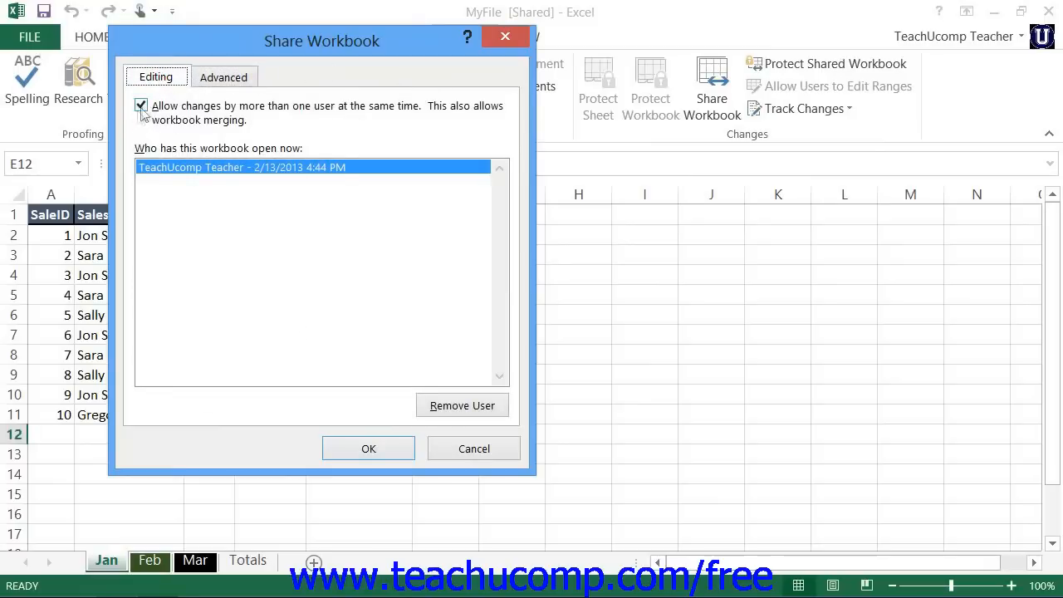
{"action": "left_click", "coordinate": [141, 109]}
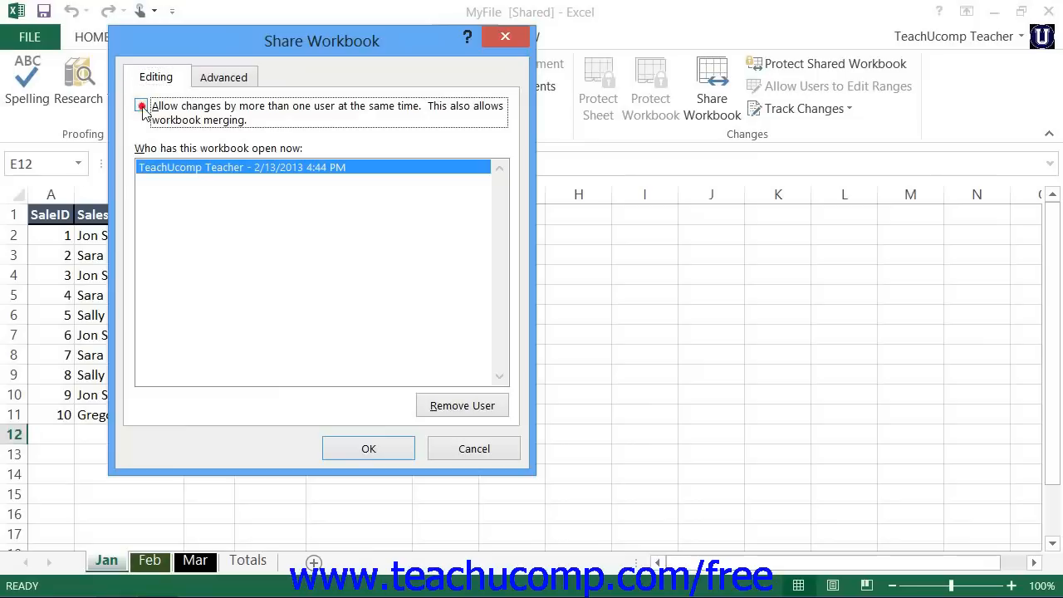
{"action": "left_click", "coordinate": [139, 107]}
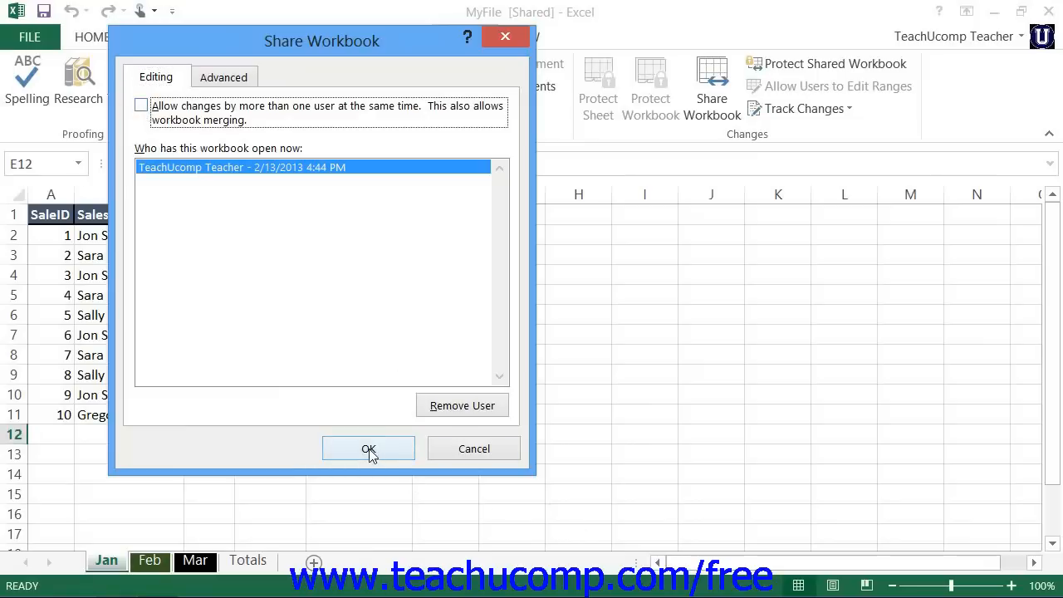
- Confirm the settings and answer Yes to remove MyFile from shared use
{"action": "left_click", "coordinate": [368, 449]}
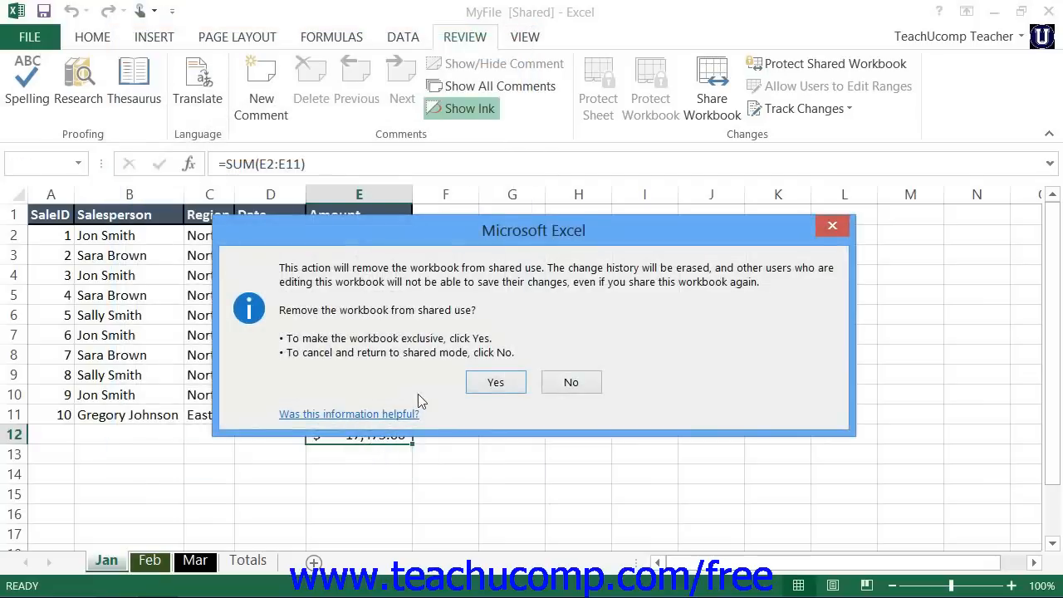
{"action": "mouse_move", "coordinate": [365, 289]}
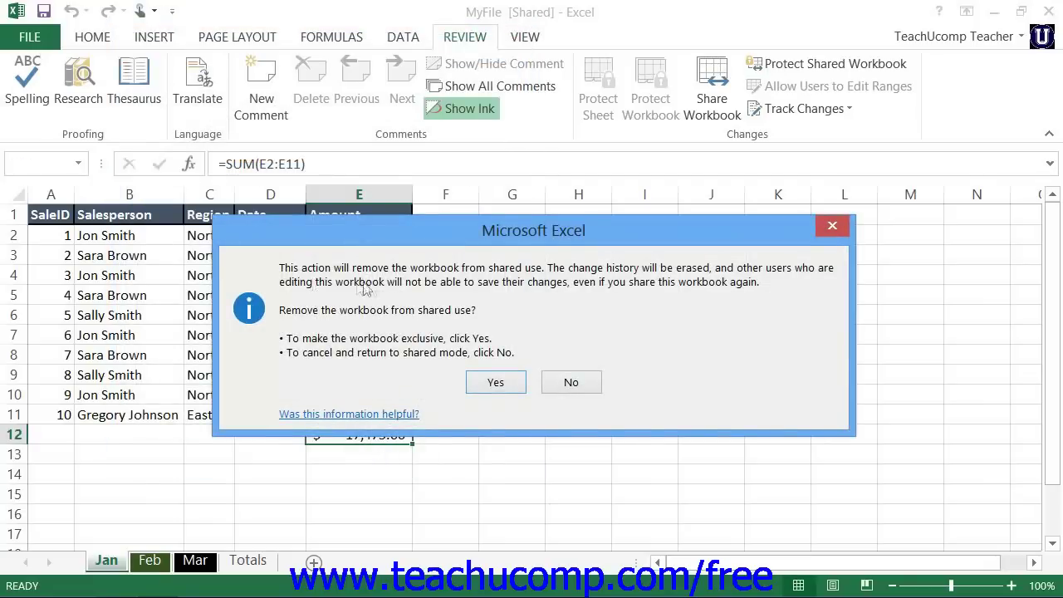
{"action": "mouse_move", "coordinate": [445, 286]}
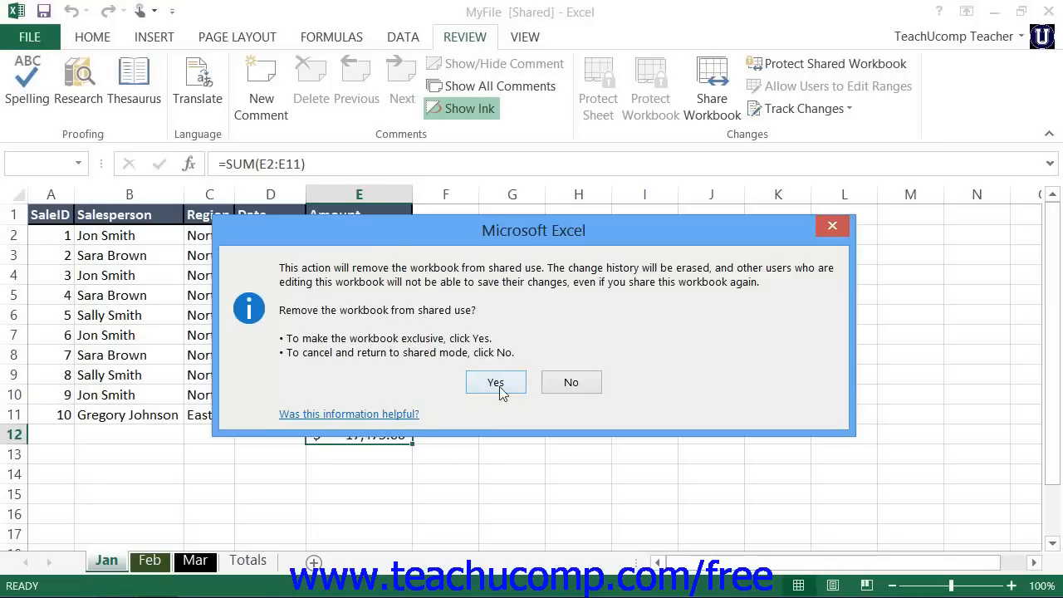
{"action": "left_click", "coordinate": [494, 382]}
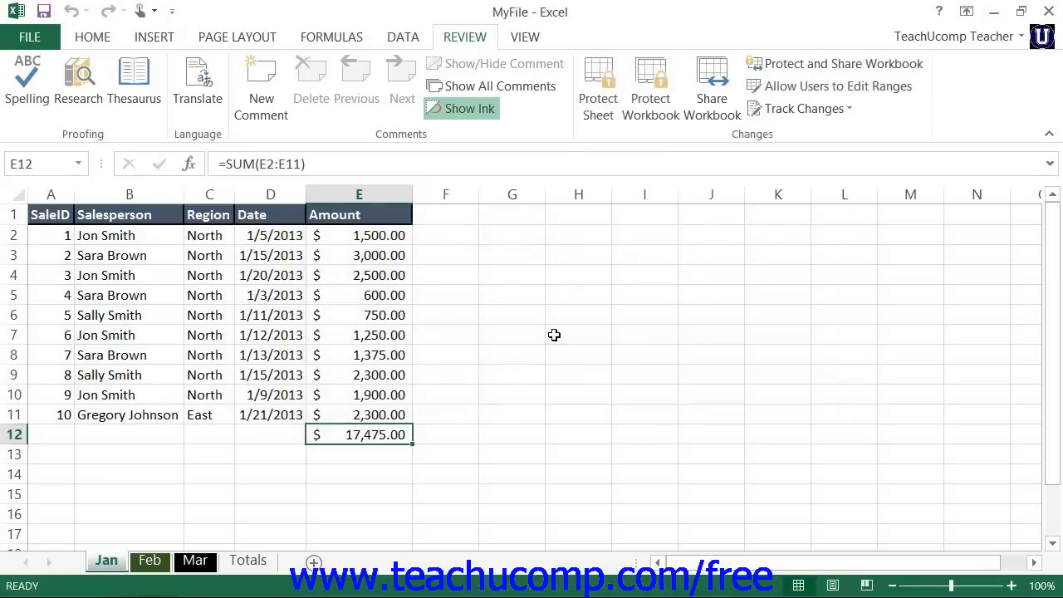